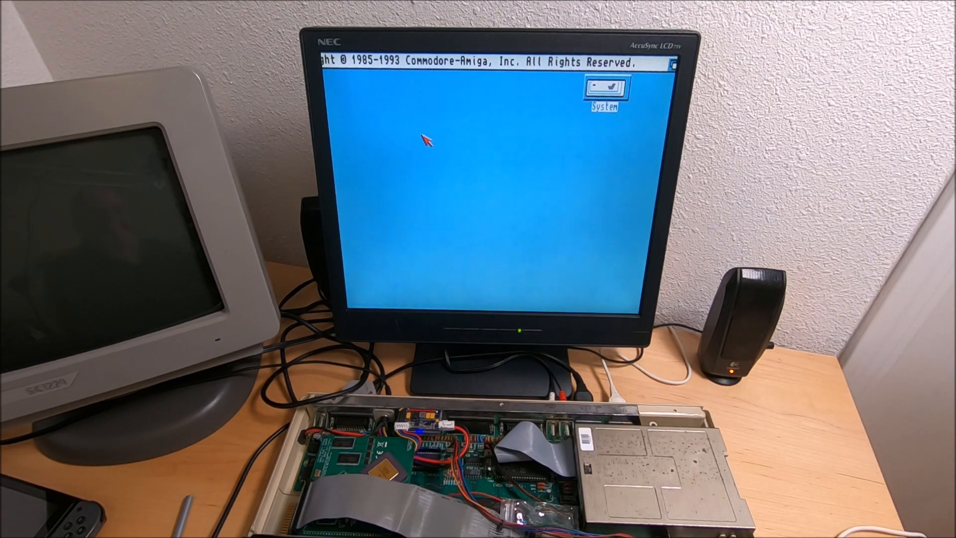
{"action": "mouse_move", "coordinate": [589, 125]}
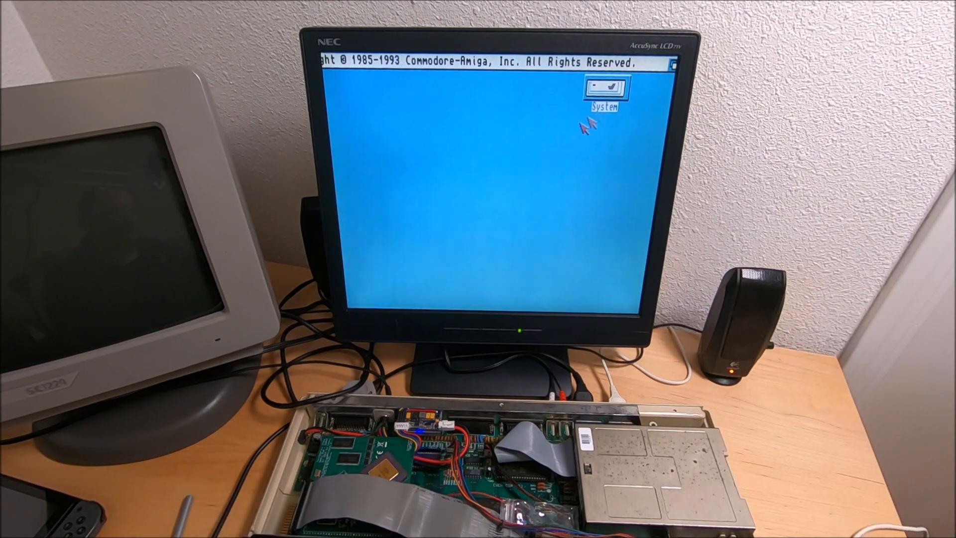
Open the System disk drawer window from the Workbench desktop
{"action": "double_click", "coordinate": [613, 91]}
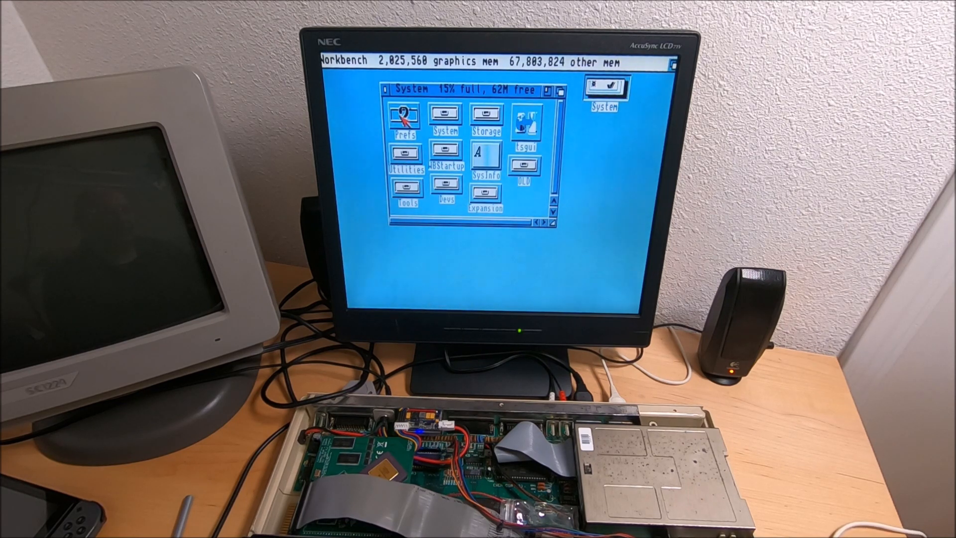
Start SysInfo from the System drawer to show libraries, 68030 CPU and ECS chipset details
{"action": "double_click", "coordinate": [402, 116]}
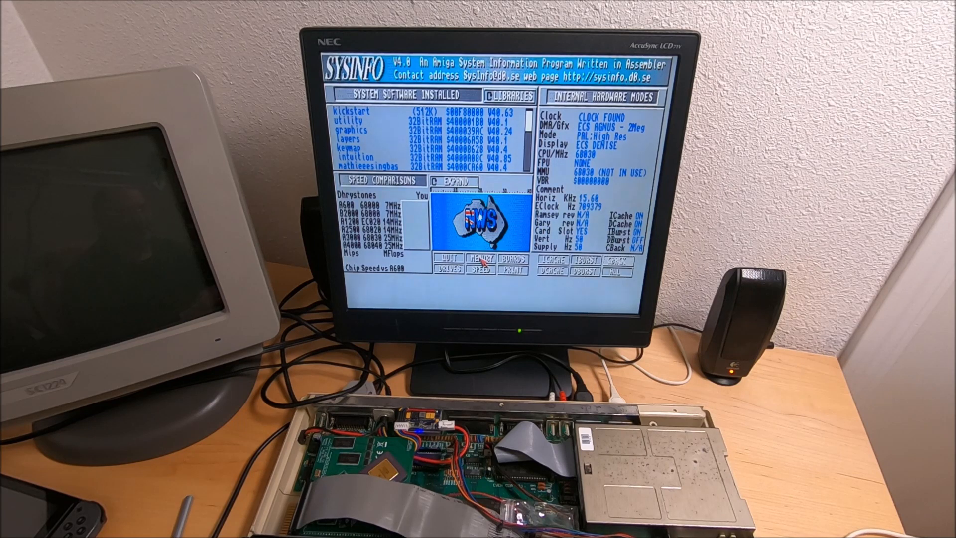
Show SysInfo's memory page with the 64 MB 32-bit fast RAM expansion block
{"action": "left_click", "coordinate": [479, 259]}
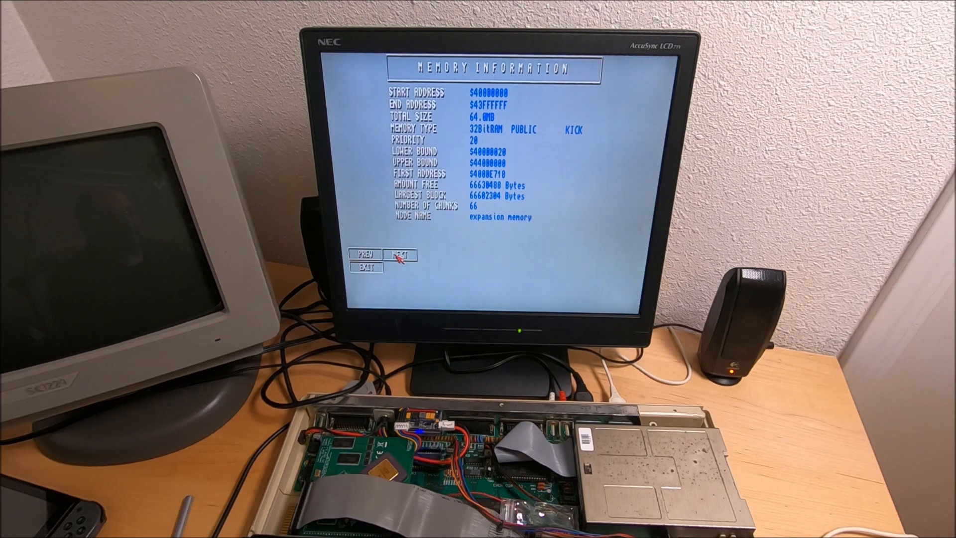
Leave the memory page and expand the speed comparison chart (9.64 MIPS, 3.08x A600)
{"action": "left_click", "coordinate": [402, 255]}
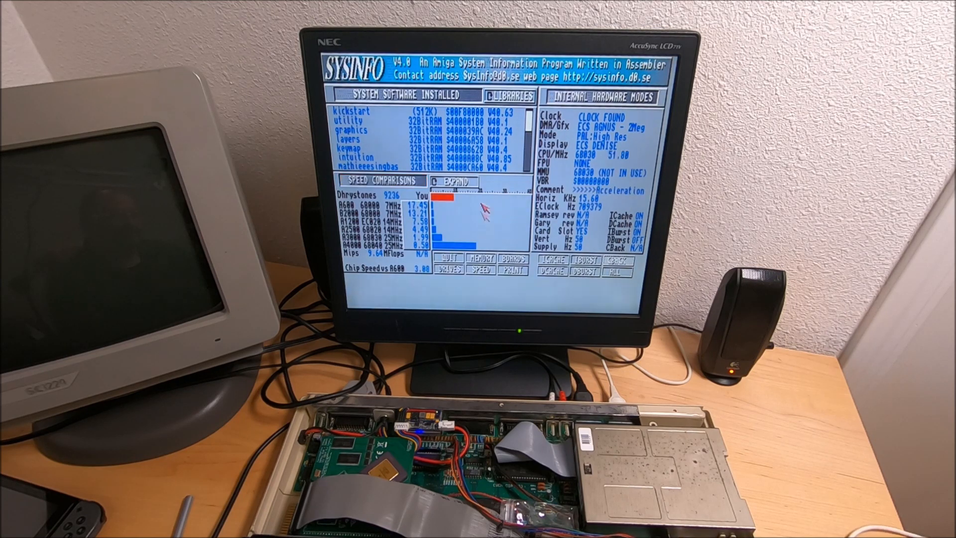
{"action": "left_click", "coordinate": [453, 180]}
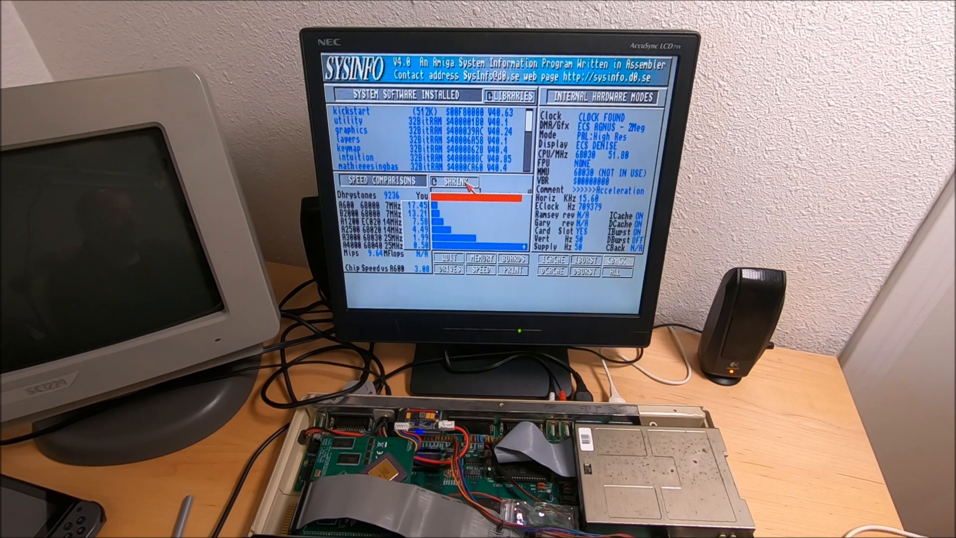